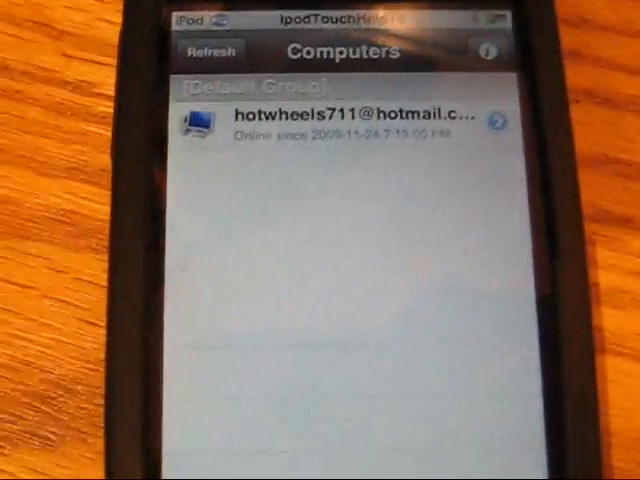
# Step: Begin a remote connection to the online computer in the default group
pyautogui.click(340, 120)
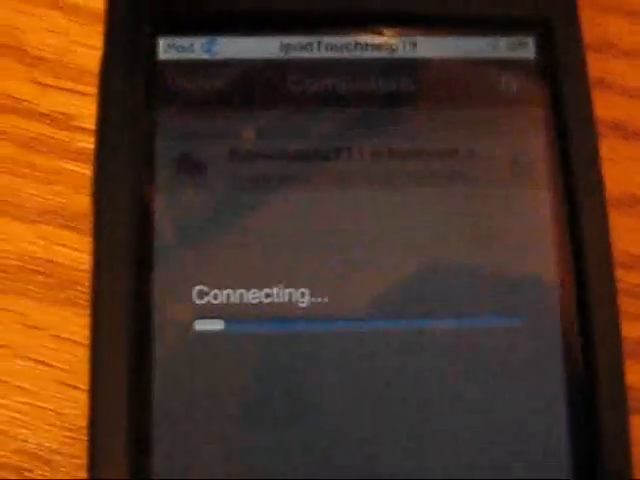